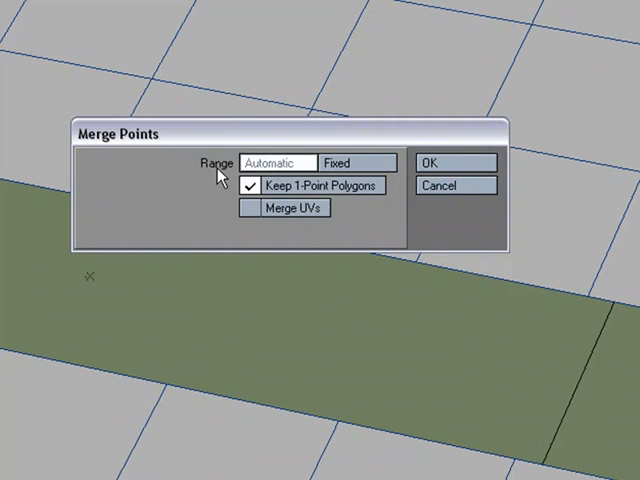
Run Merge Points on Automatic range (none eliminated), then again with a fixed 1 mm distance.
{"action": "left_click", "coordinate": [452, 162]}
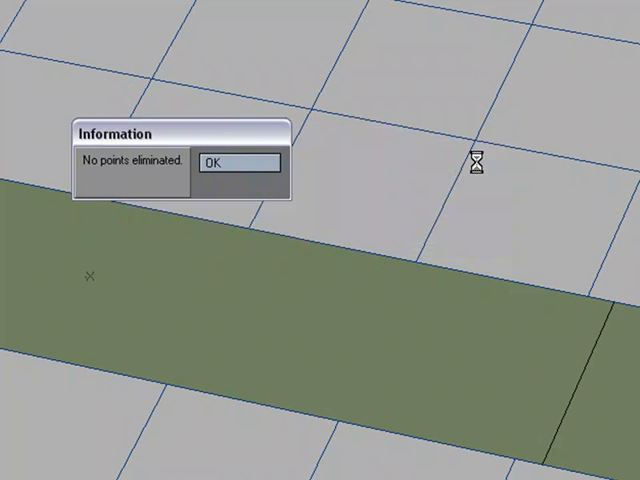
{"action": "left_click", "coordinate": [236, 162]}
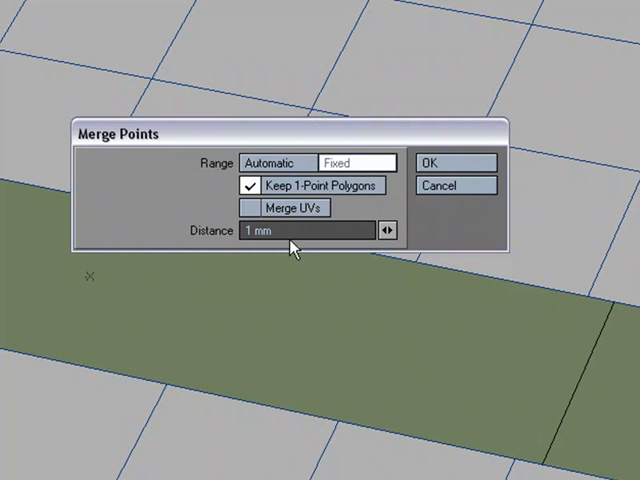
{"action": "left_click", "coordinate": [452, 162]}
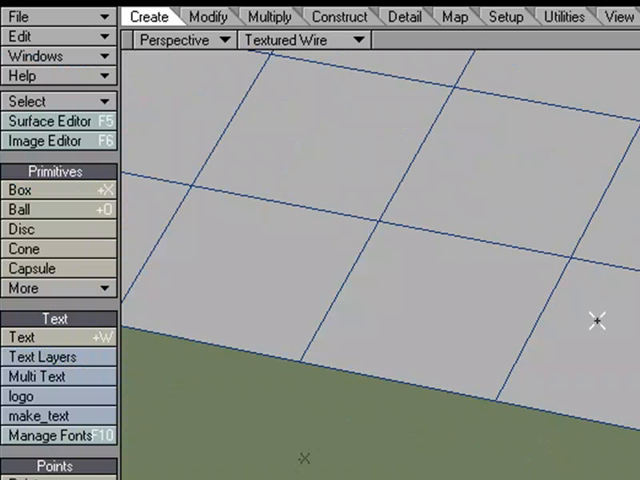
Under the Detail tools, select two neighbouring points on the green strip's edge.
{"action": "left_click", "coordinate": [404, 16]}
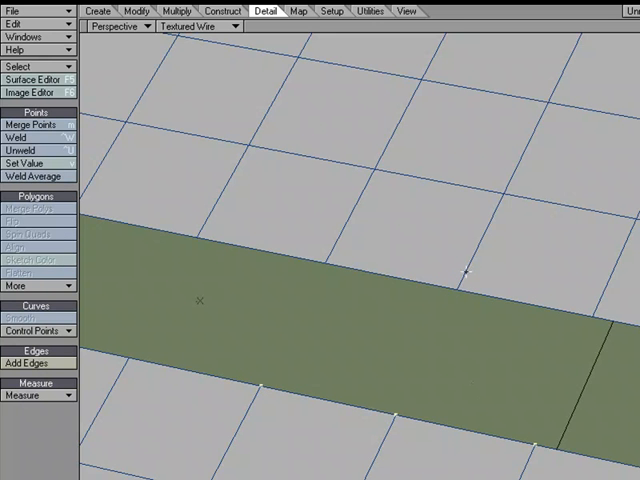
{"action": "mouse_move", "coordinate": [441, 330]}
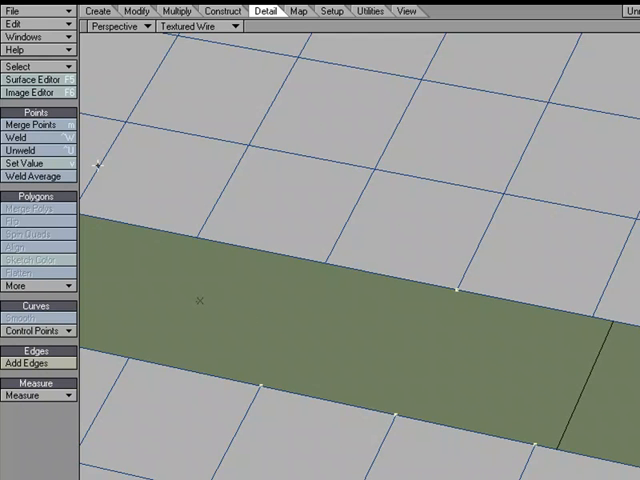
{"action": "left_click", "coordinate": [17, 137]}
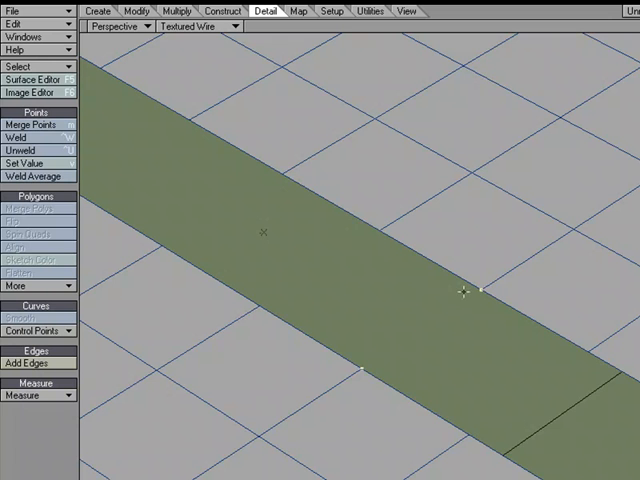
{"action": "left_click", "coordinate": [18, 136]}
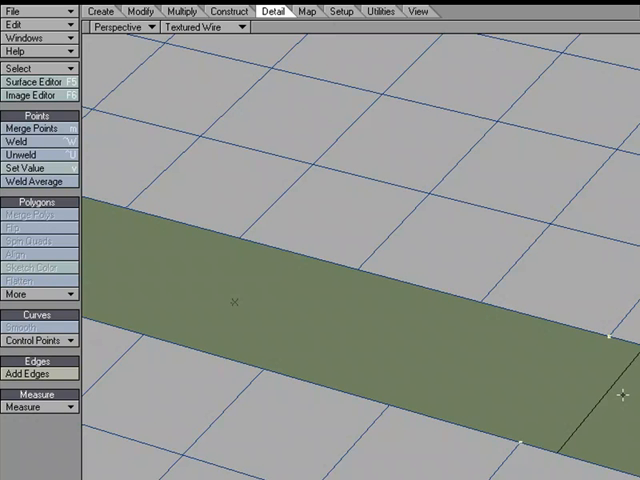
{"action": "mouse_move", "coordinate": [598, 344]}
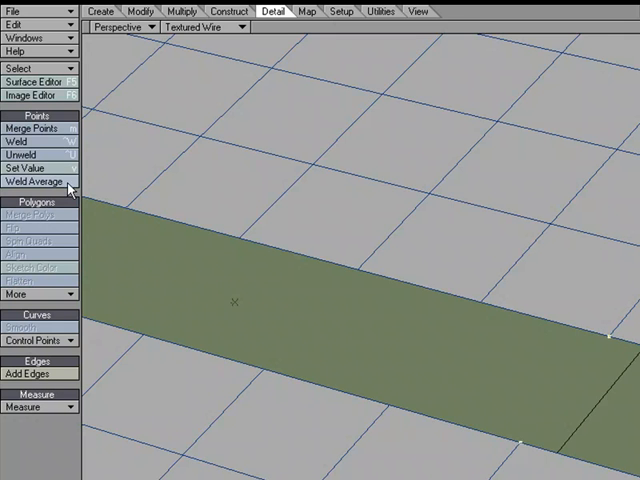
Weld Average the two selected points and acknowledge the '2 point(s) welded' message.
{"action": "left_click", "coordinate": [34, 182]}
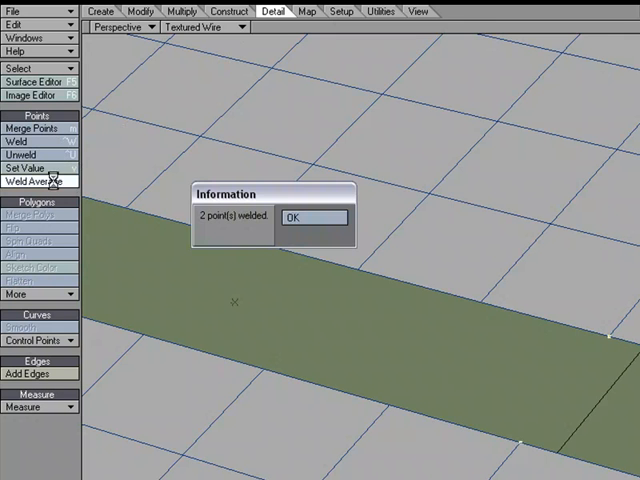
{"action": "left_click", "coordinate": [313, 217]}
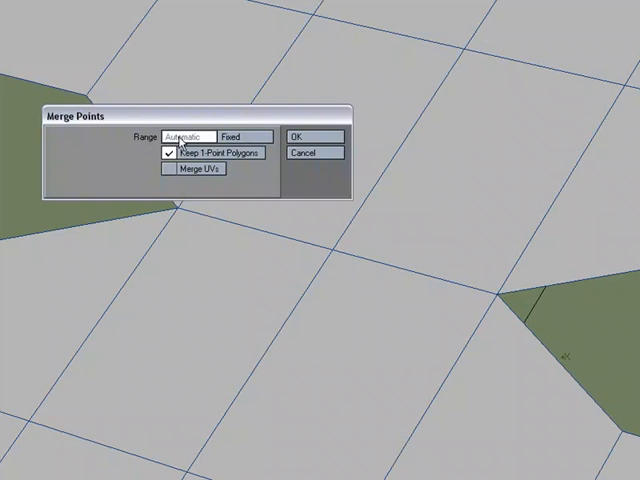
Open Merge Points with Range left on Automatic.
{"action": "left_click", "coordinate": [306, 135]}
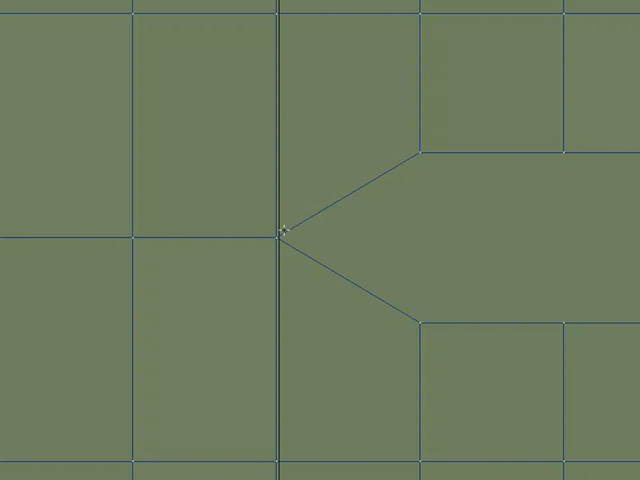
{"action": "mouse_move", "coordinate": [315, 260]}
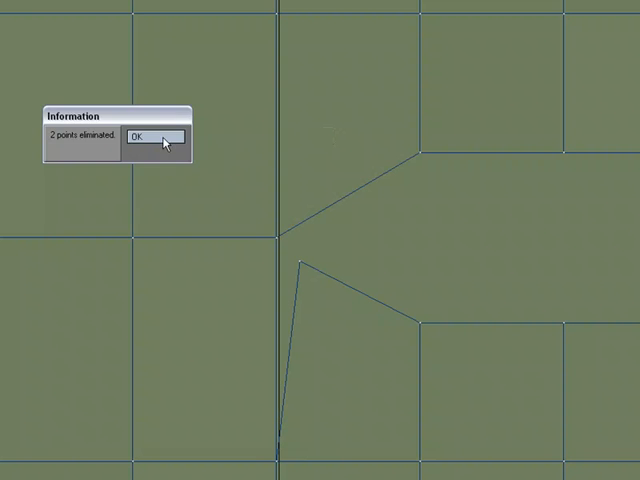
Merge points at the polygon junction, confirming the '2 points eliminated' message.
{"action": "left_click", "coordinate": [156, 137]}
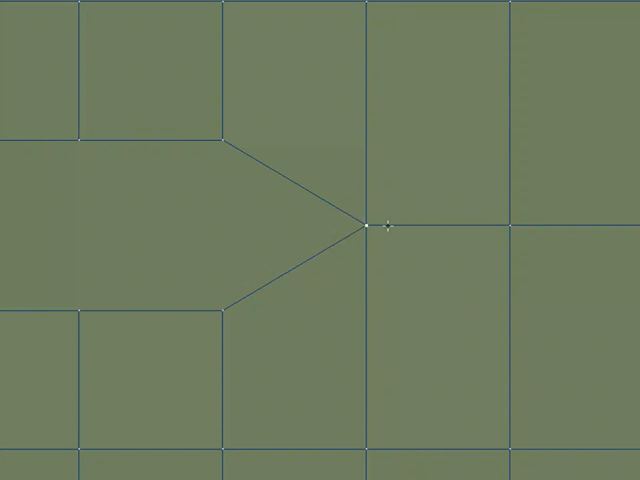
{"action": "mouse_move", "coordinate": [130, 118]}
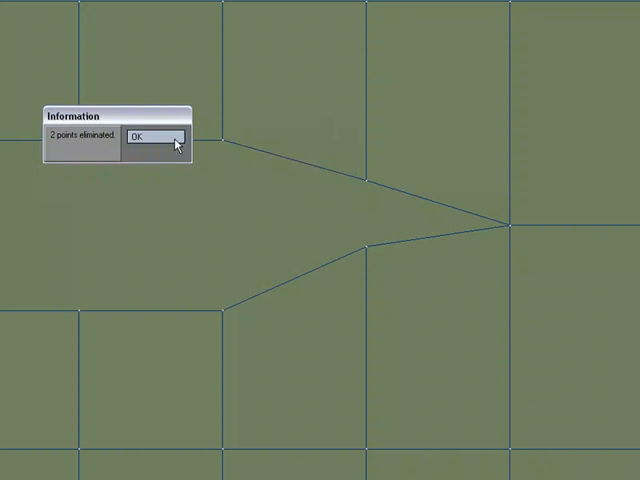
Merge points at the next mesh junction, confirming the '2 points eliminated' message.
{"action": "left_click", "coordinate": [150, 137]}
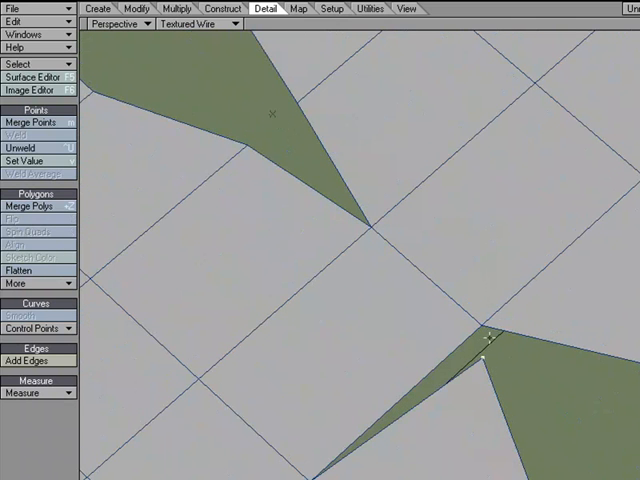
Weld two point pairs at the torn corners, confirming each '2 points welded' message.
{"action": "left_click", "coordinate": [34, 134]}
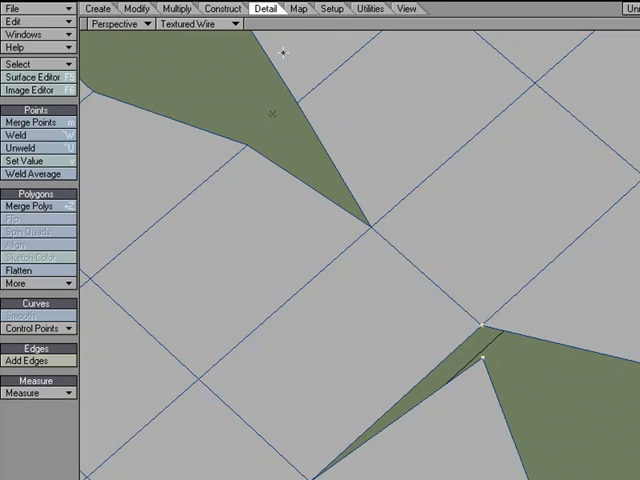
{"action": "left_click", "coordinate": [36, 134]}
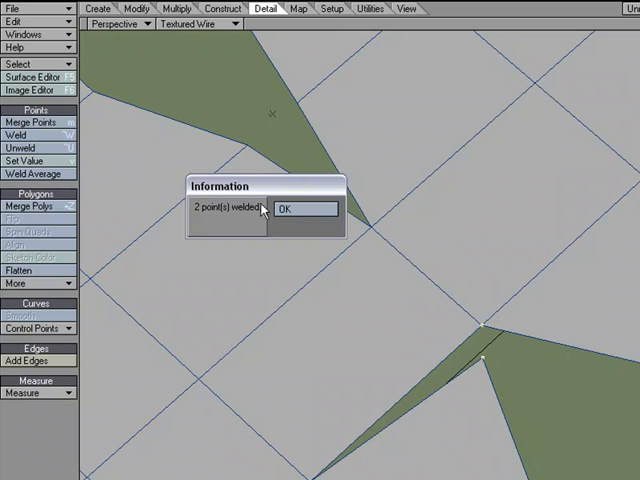
{"action": "left_click", "coordinate": [304, 209]}
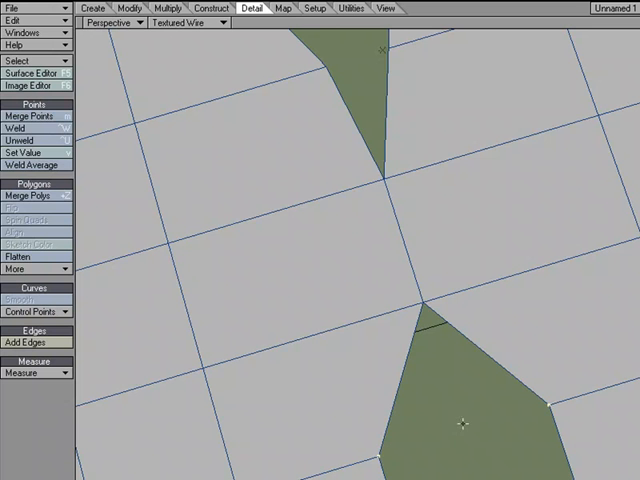
{"action": "left_click", "coordinate": [32, 140]}
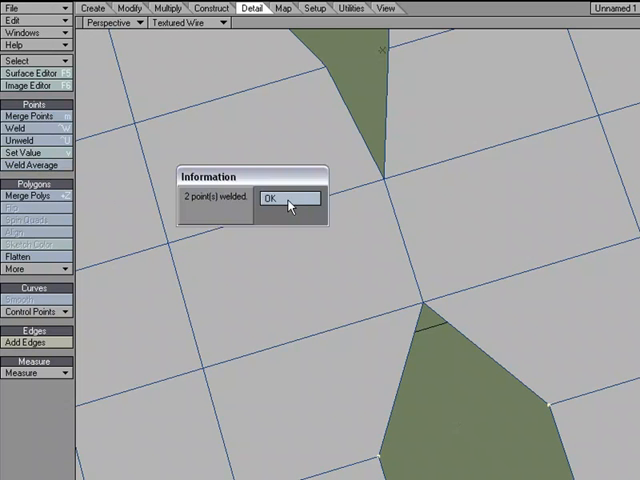
{"action": "left_click", "coordinate": [288, 198]}
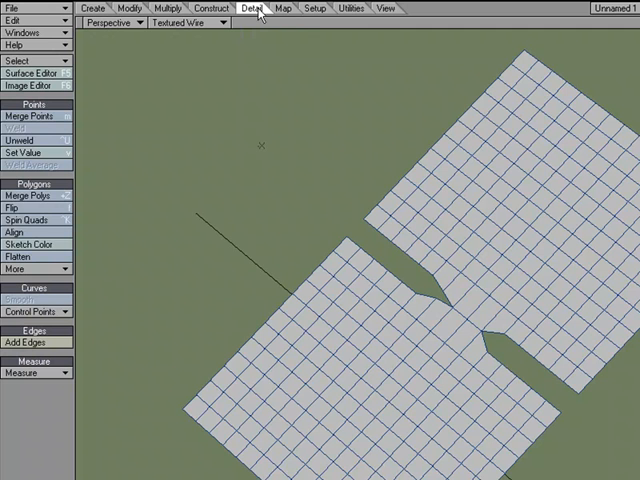
{"action": "mouse_move", "coordinate": [177, 119]}
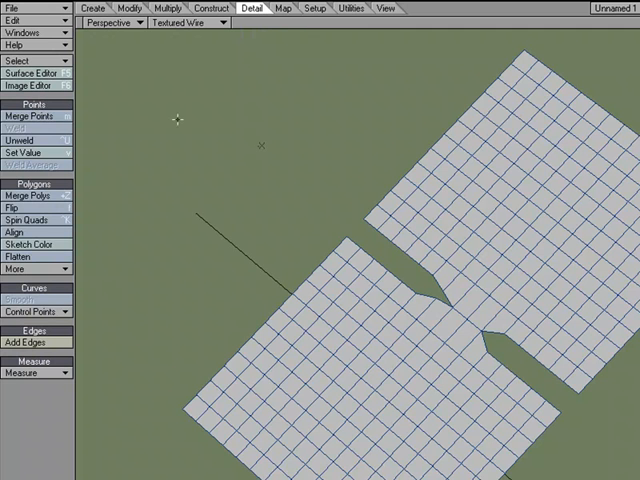